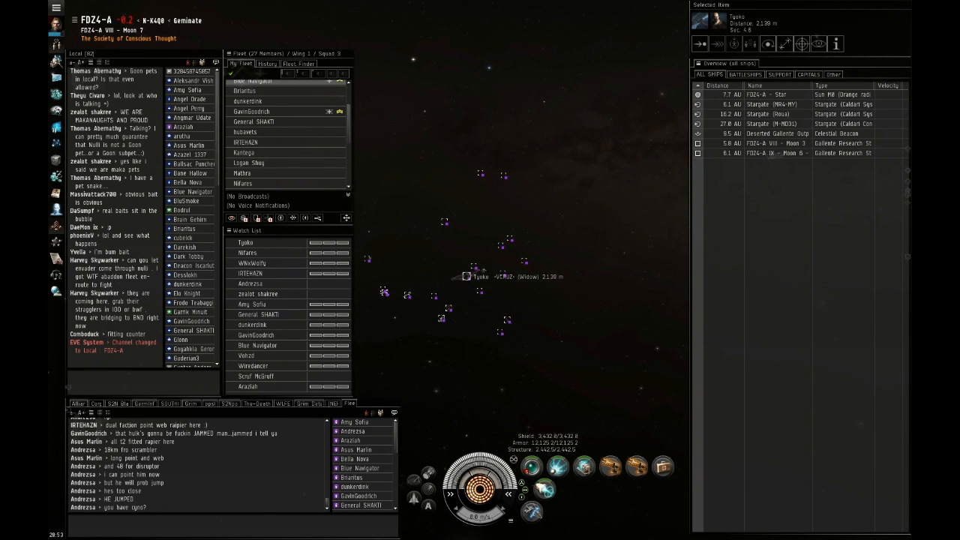
Step: Jump the fleet through the stargate from FDZ4-A into TZL-WT and select the enemy ship to engage
right_click(477, 276)
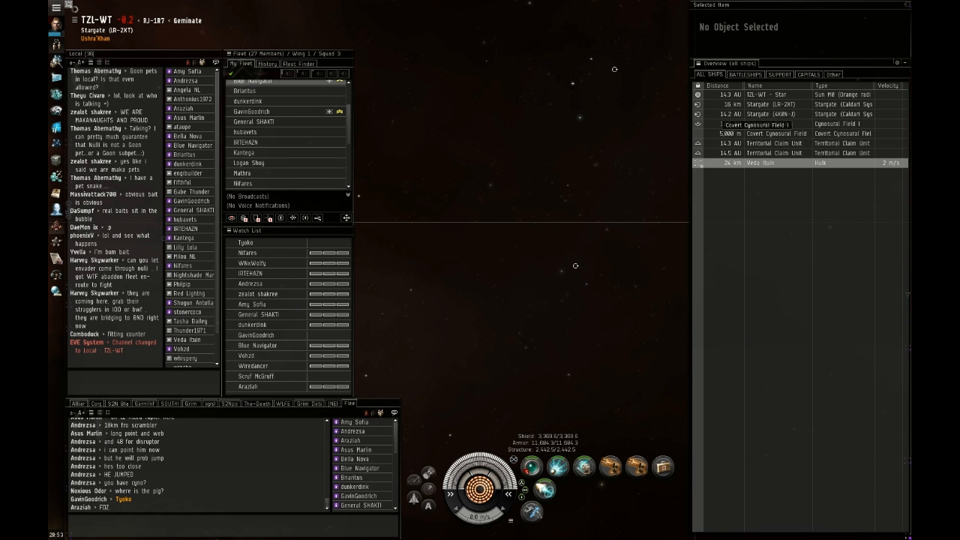
left_click(759, 162)
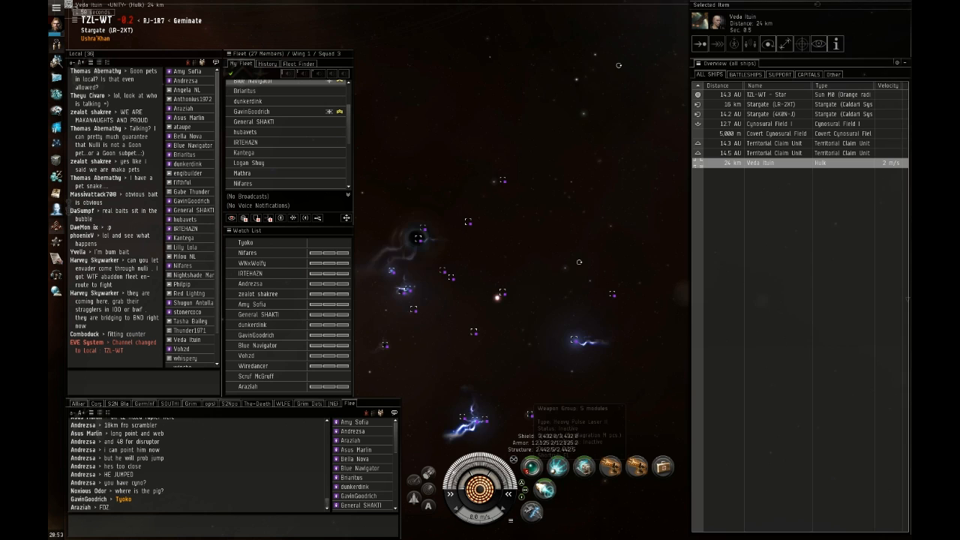